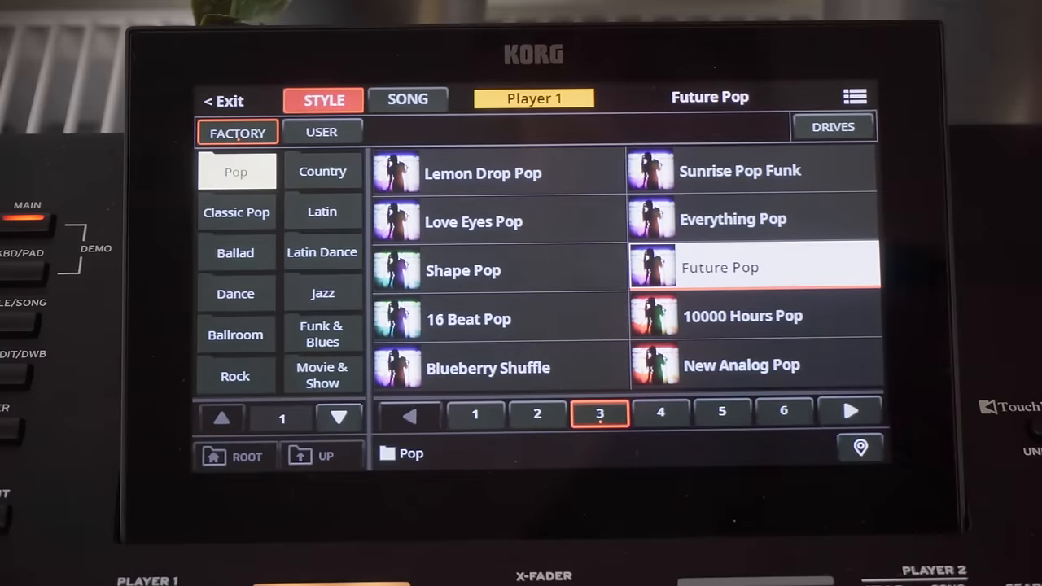
Step: Load the Future Pop style on Player 1 at 115 bpm
click(222, 101)
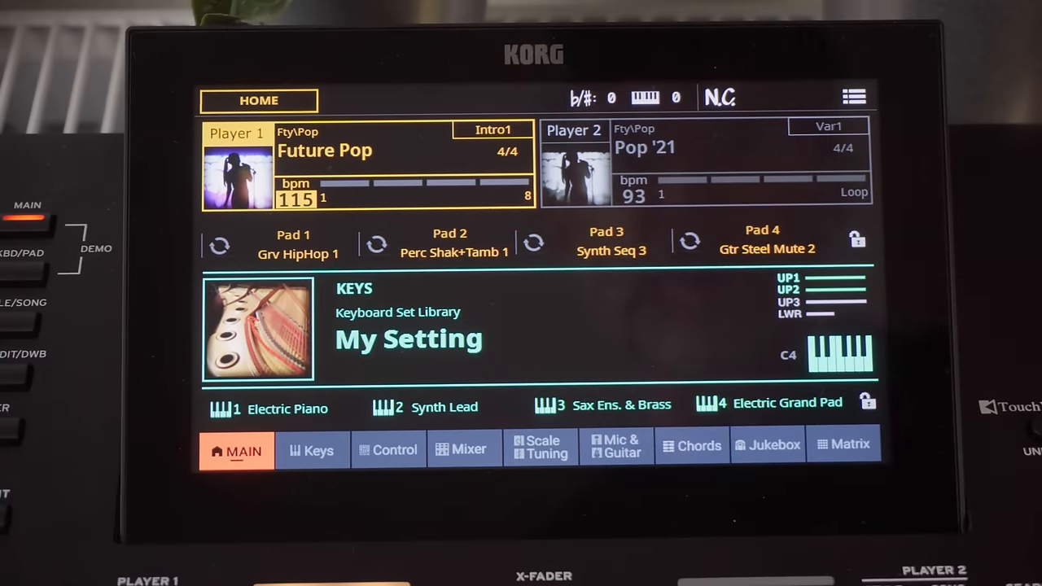
Step: Select Electric Piano in keyboard set slot 1 in place of My Setting
click(286, 408)
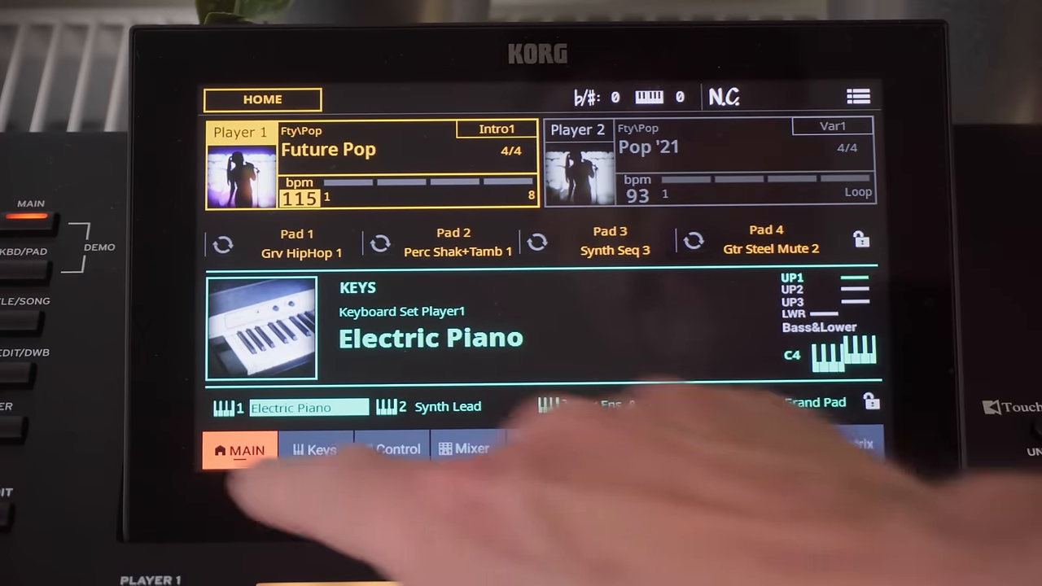
Step: View the Electric Piano sounds, compare with Synth Lead, then return to Electric Piano
click(316, 450)
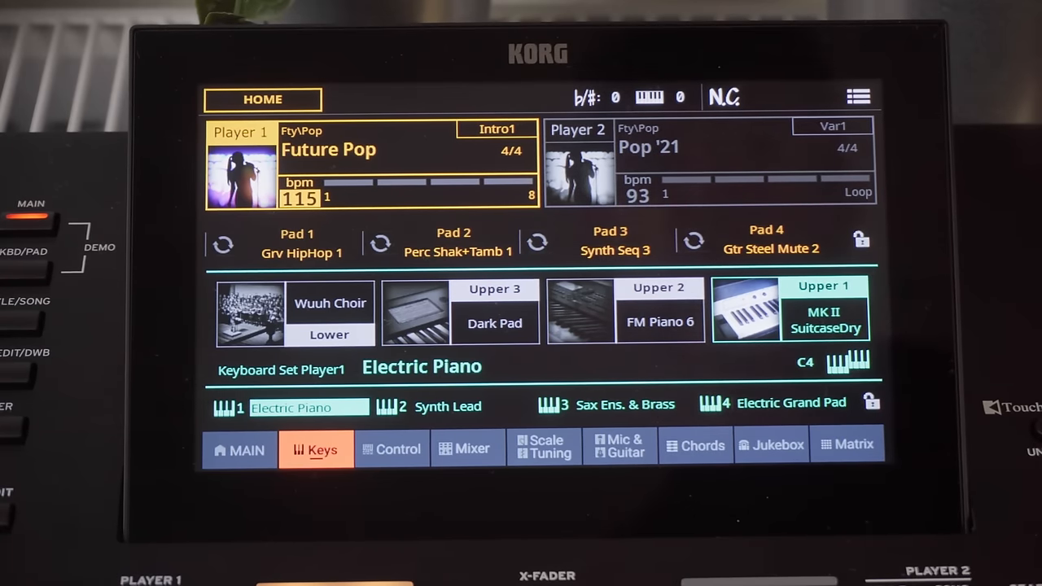
click(634, 404)
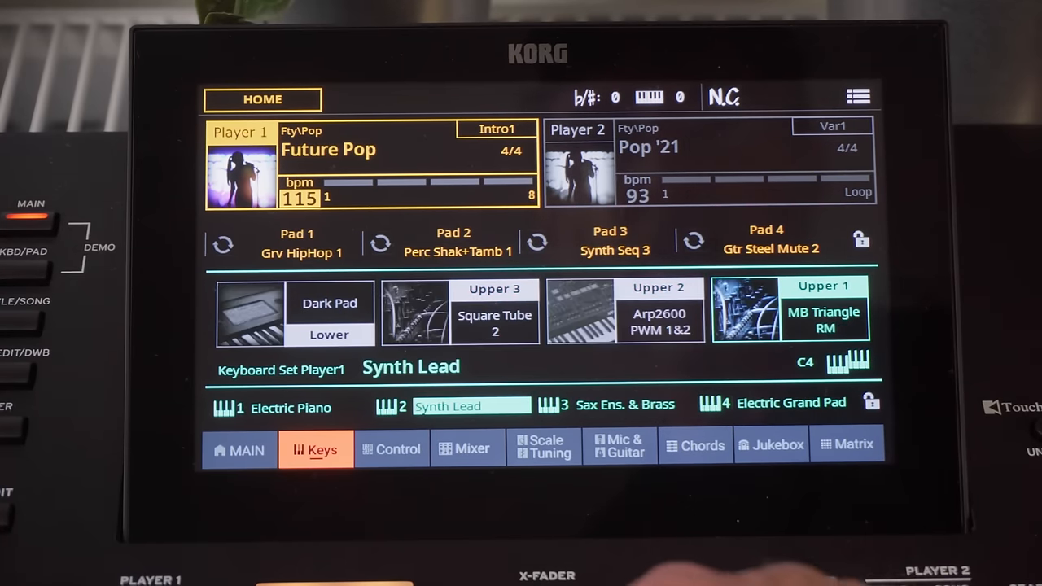
click(290, 407)
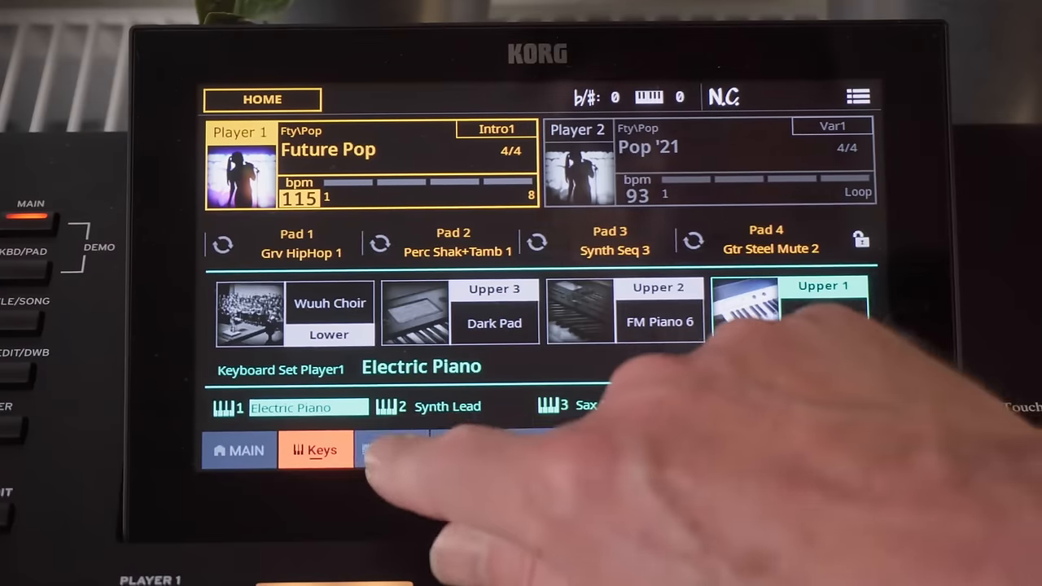
Step: Show the Control level sliders for mic, harmony, guitar, line, pads, players and keys
click(391, 450)
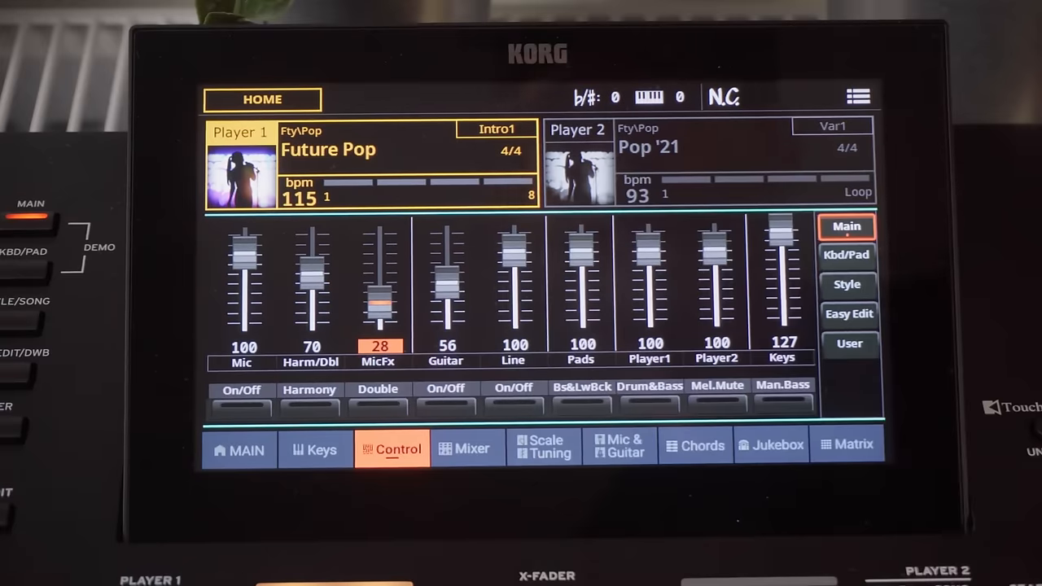
click(466, 448)
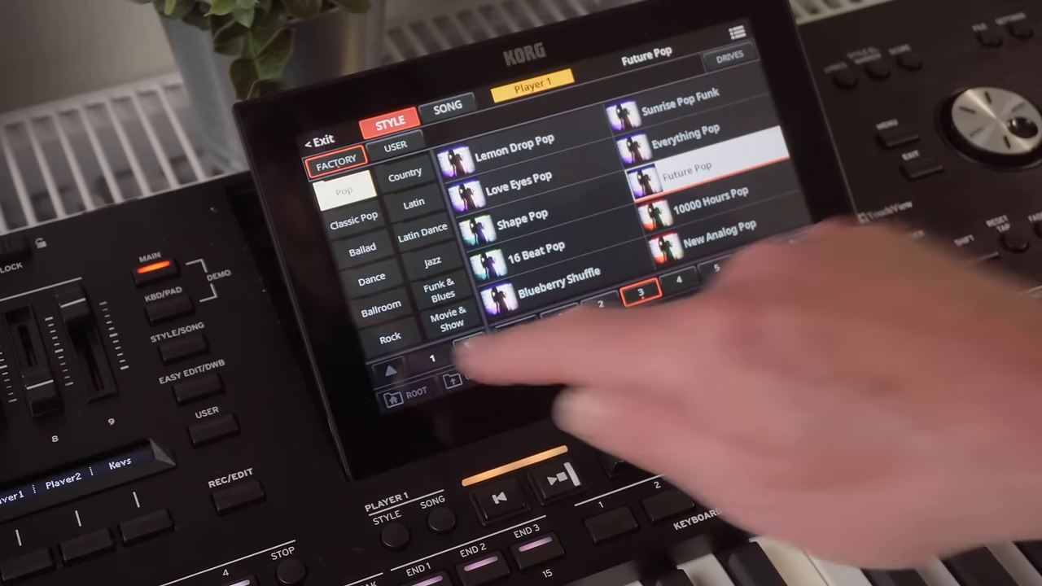
Step: Switch the Factory style list from Pop to Dance and choose a Dance style
click(362, 248)
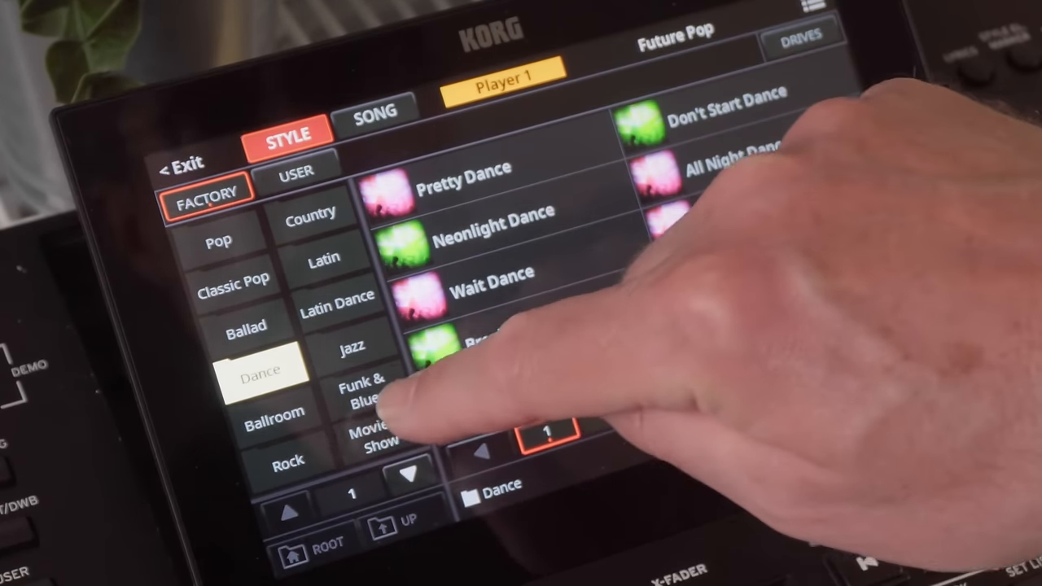
click(371, 391)
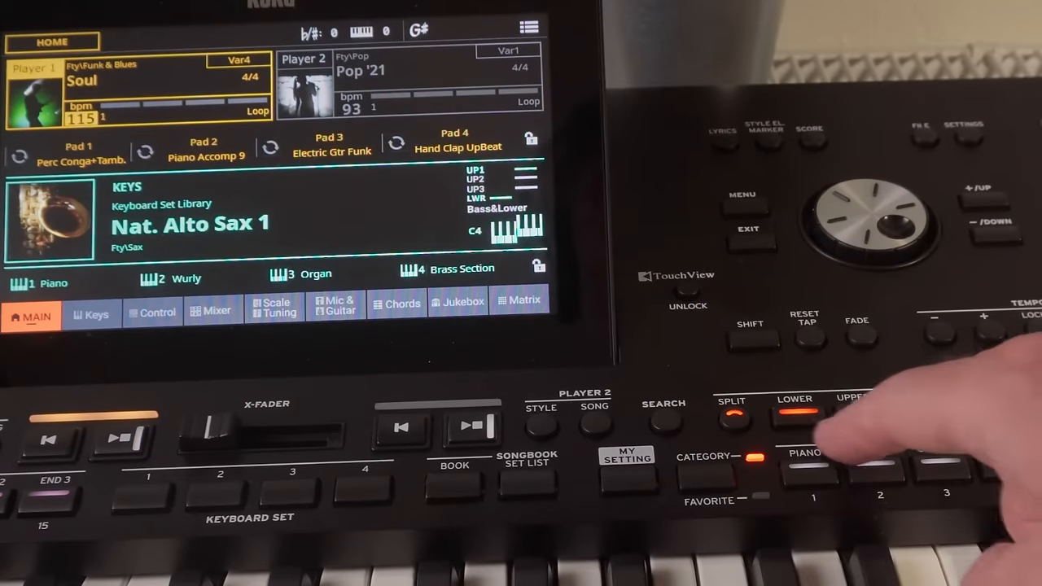
click(856, 414)
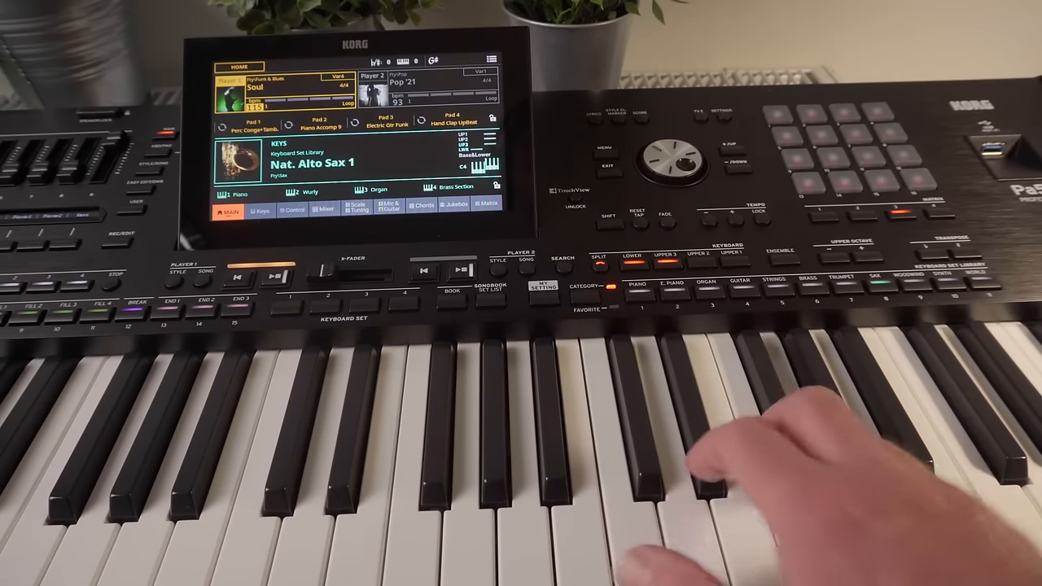
click(694, 257)
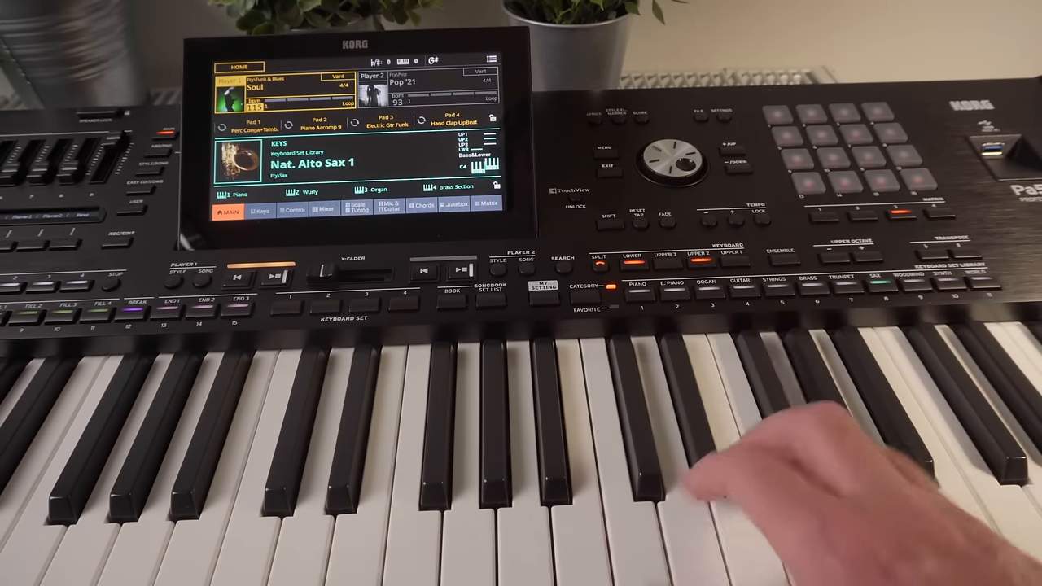